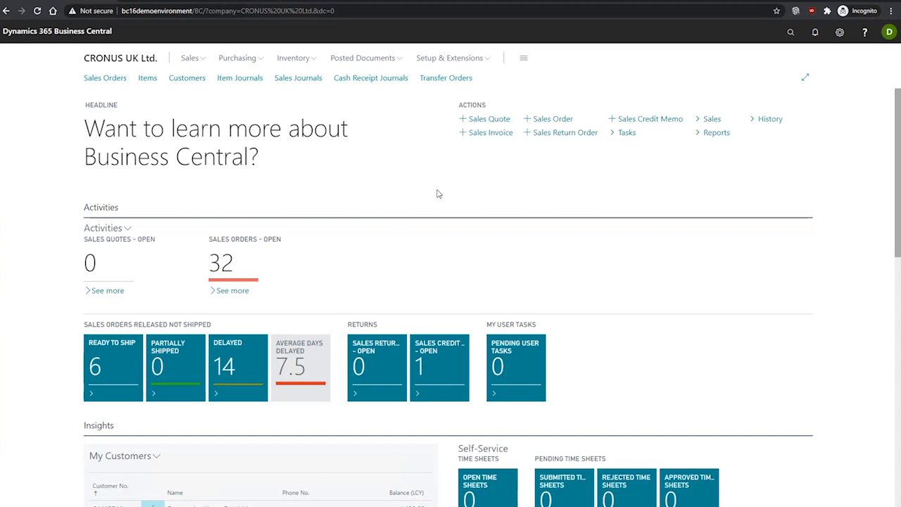
mouse_move(790, 32)
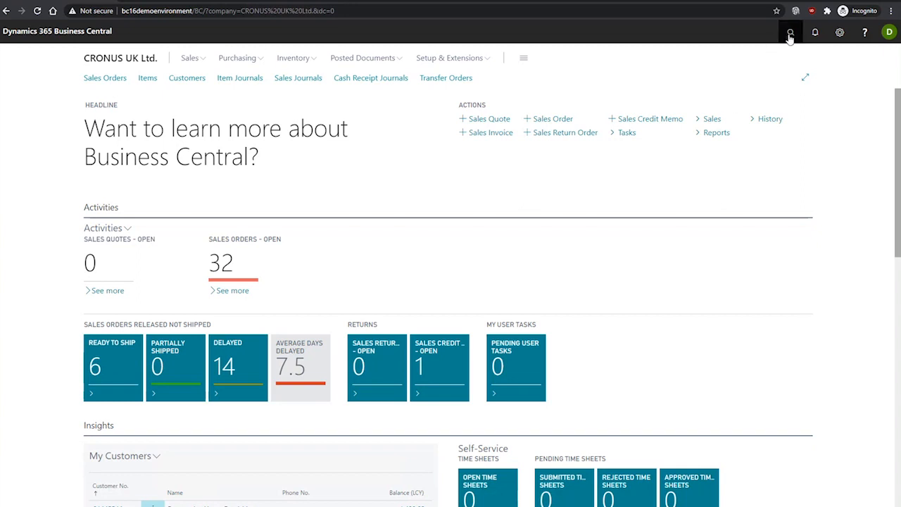
Search for 'bank account' with Tell Me to reach the Bank Accounts list.
left_click(790, 33)
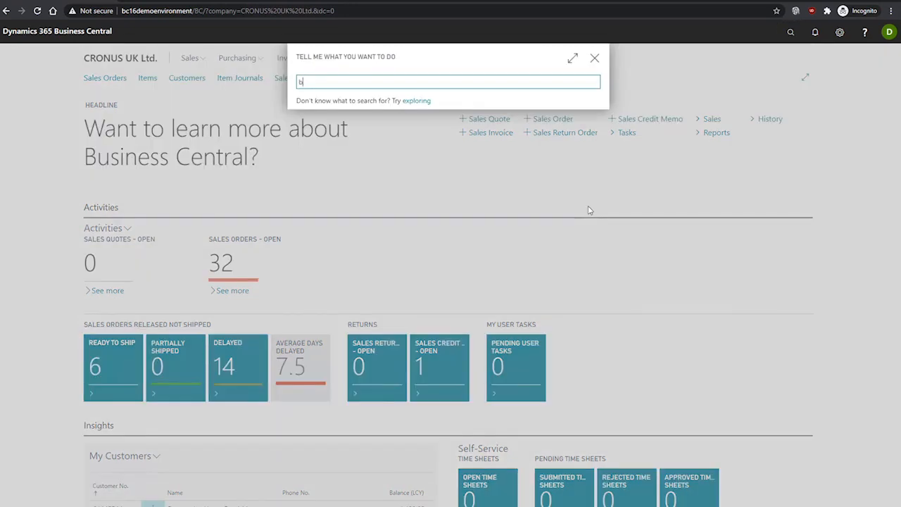
type("bank account")
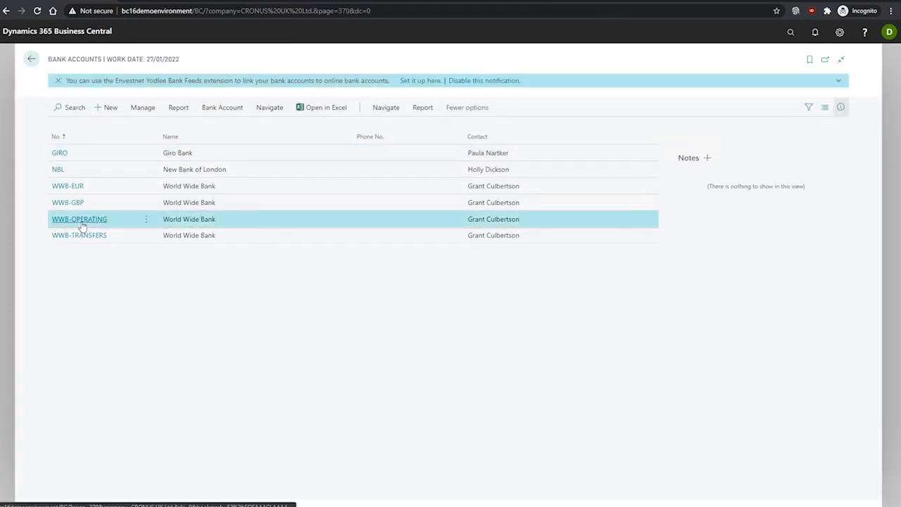
Set WWB-OPERATING's Bank Statement Import Format to SEPA CAMT and return to the list.
left_click(79, 219)
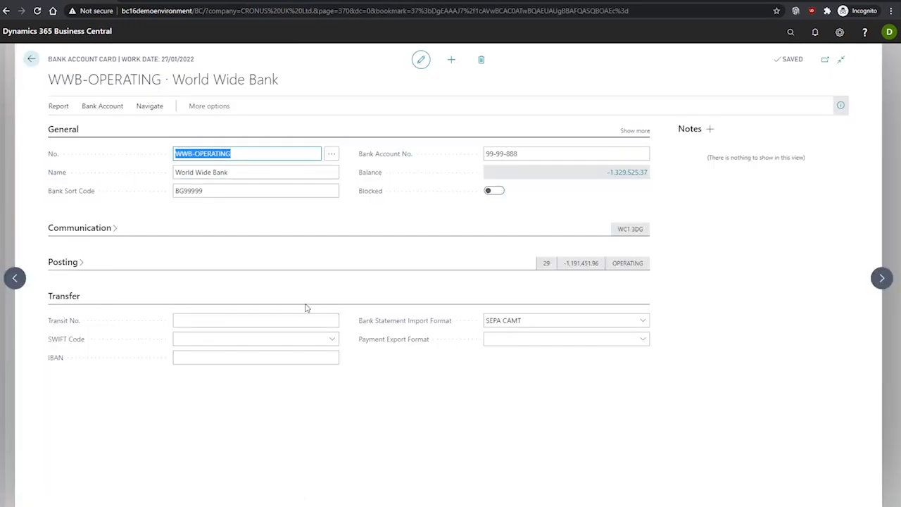
mouse_move(393, 331)
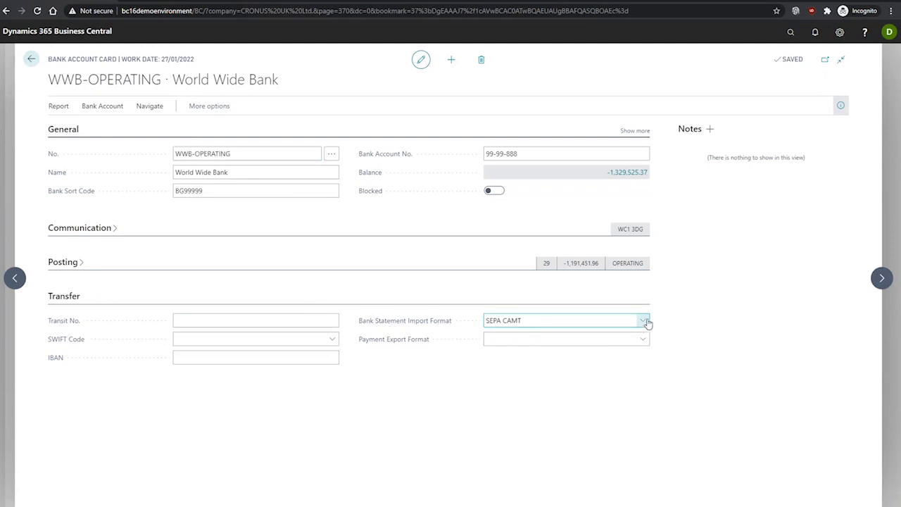
left_click(642, 320)
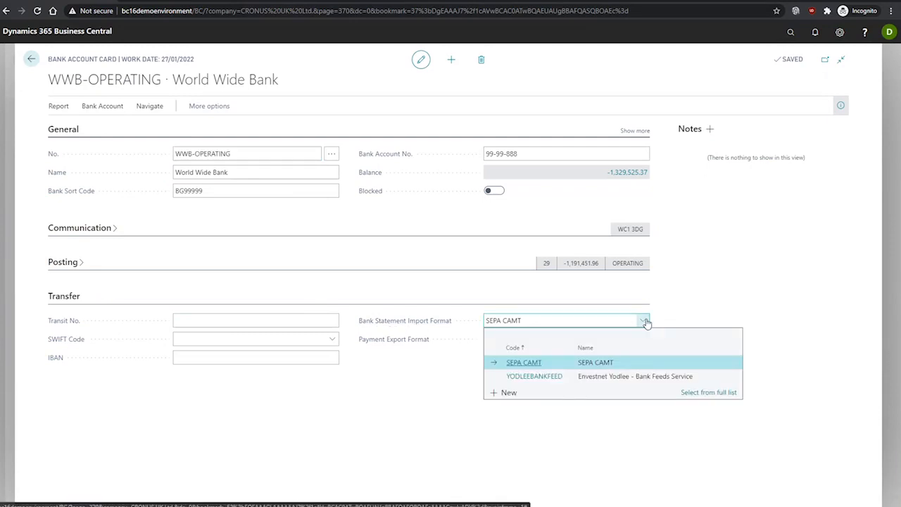
left_click(524, 362)
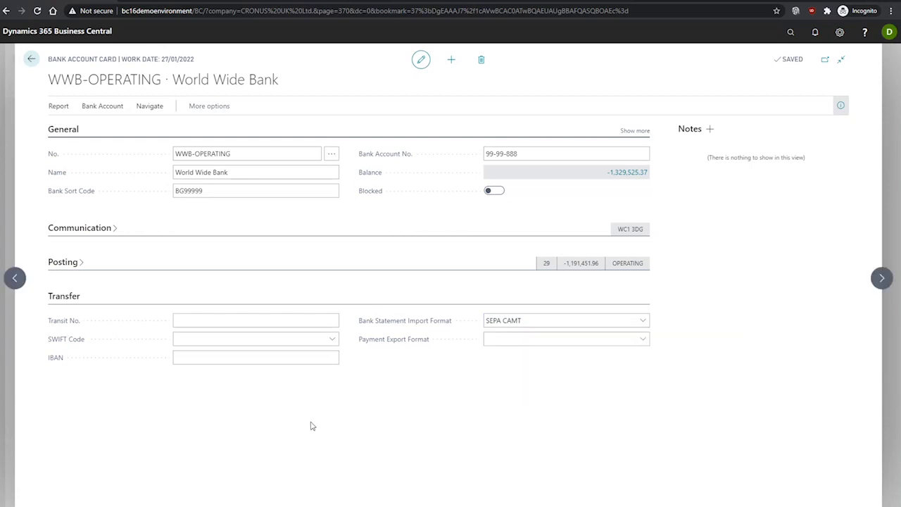
mouse_move(31, 58)
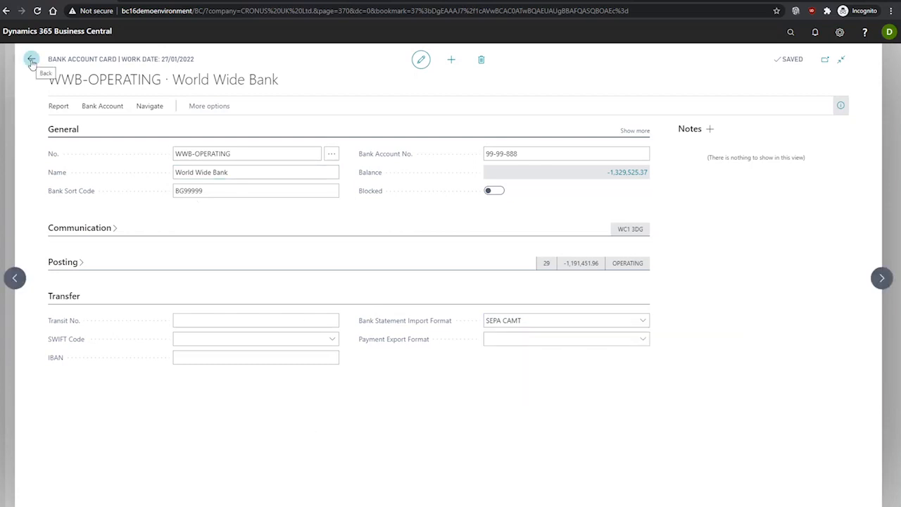
left_click(31, 59)
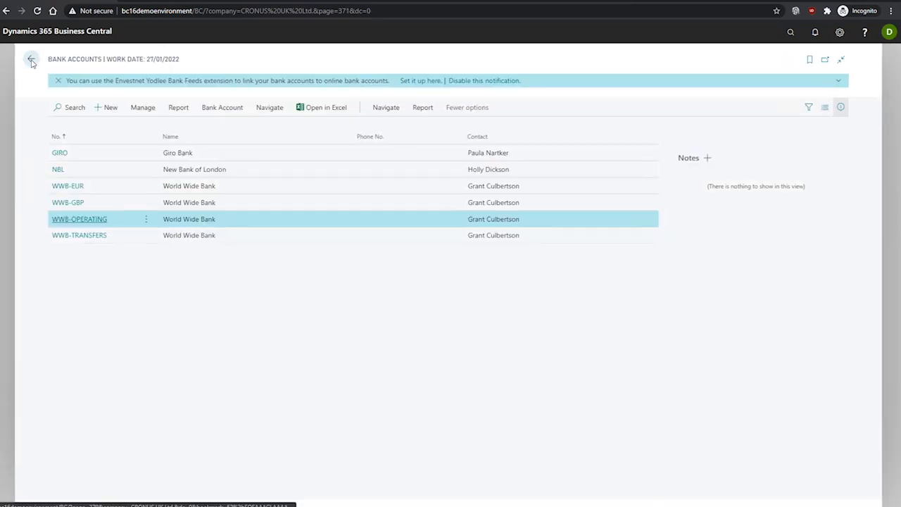
Open statement no. 29 for WWB-OPERATING from Bank Account Reconciliations.
left_click(30, 59)
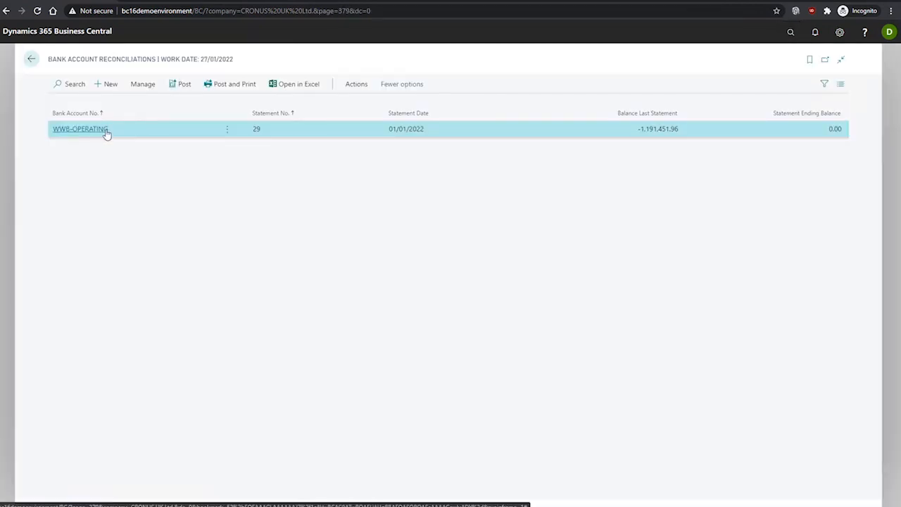
left_click(80, 128)
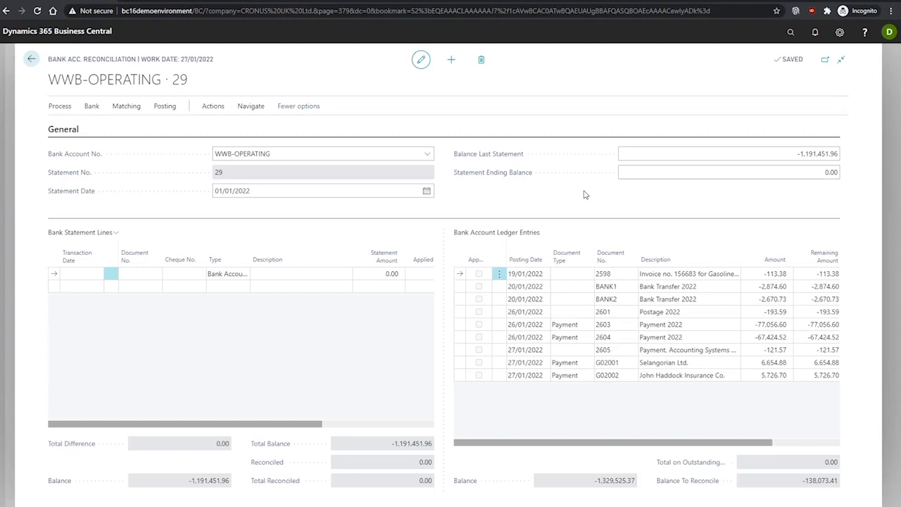
mouse_move(91, 106)
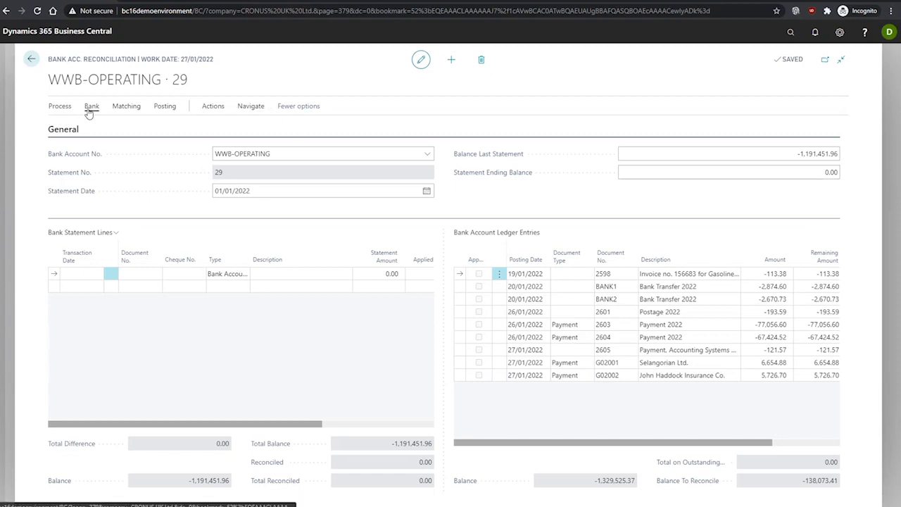
left_click(92, 106)
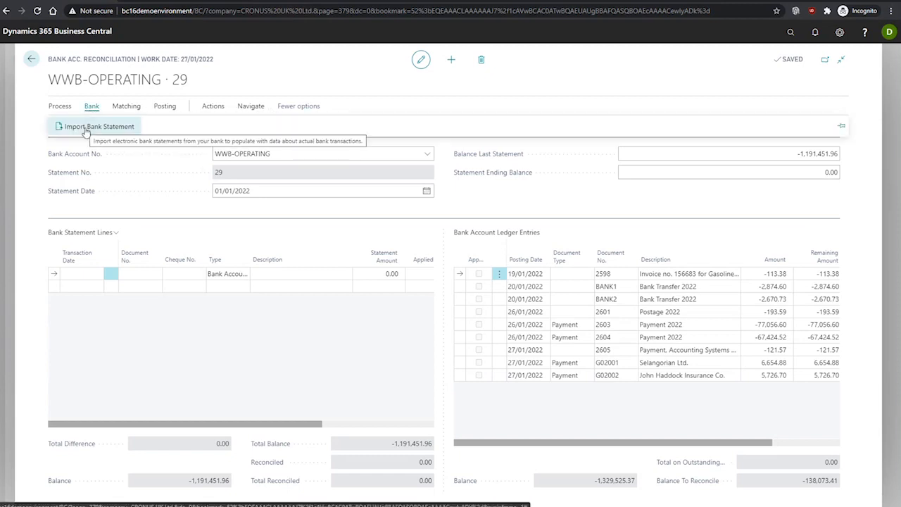
left_click(99, 126)
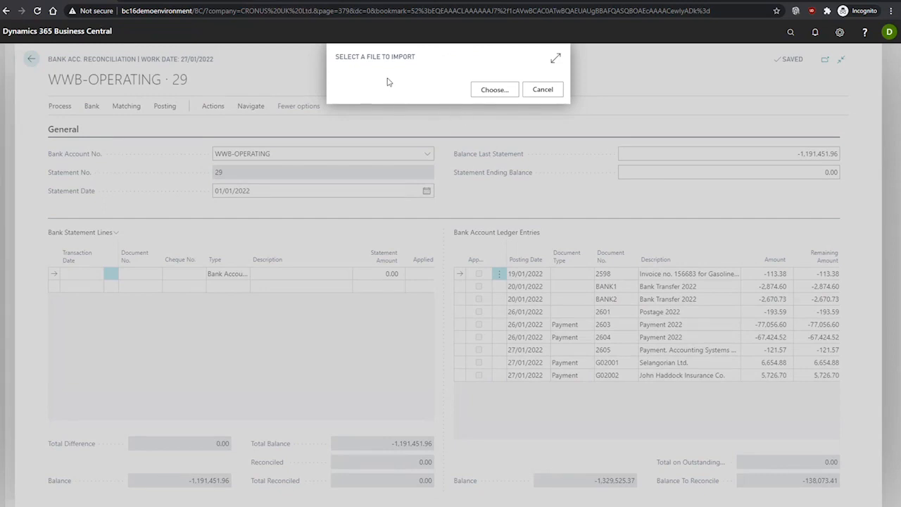
mouse_move(474, 96)
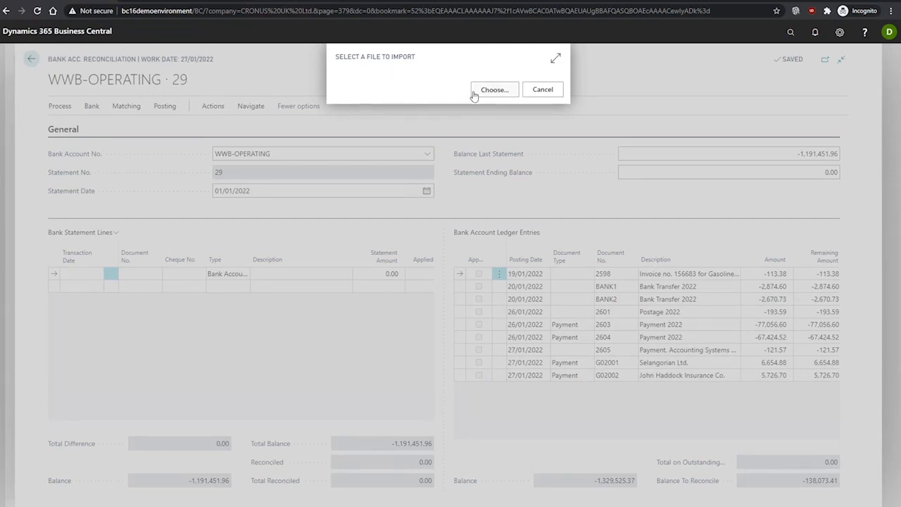
mouse_move(397, 85)
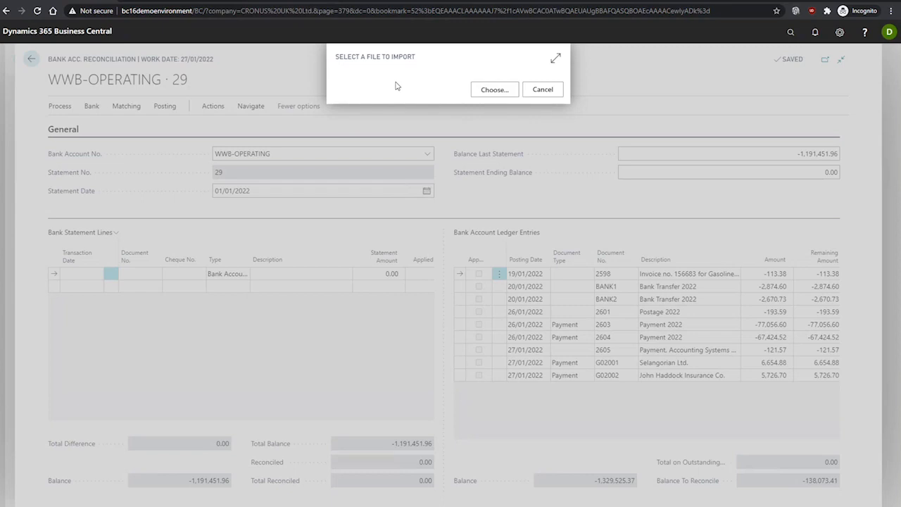
left_click(542, 89)
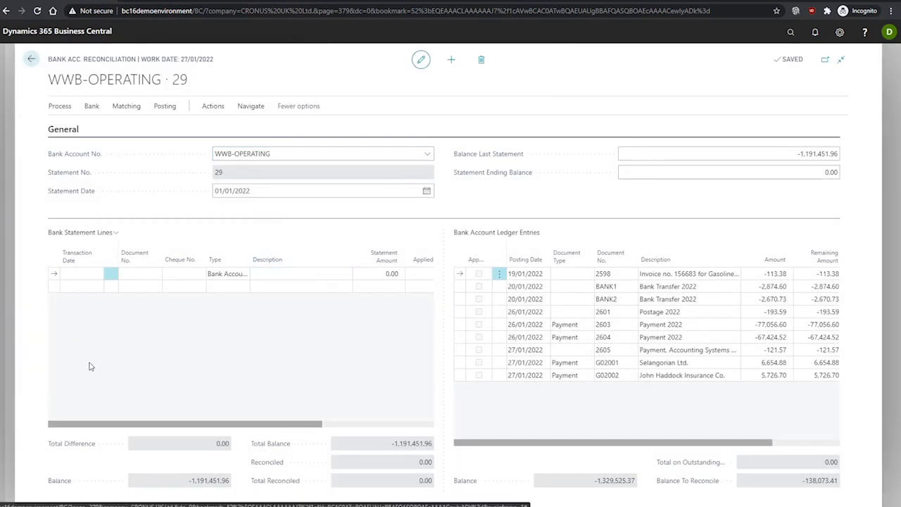
mouse_move(129, 334)
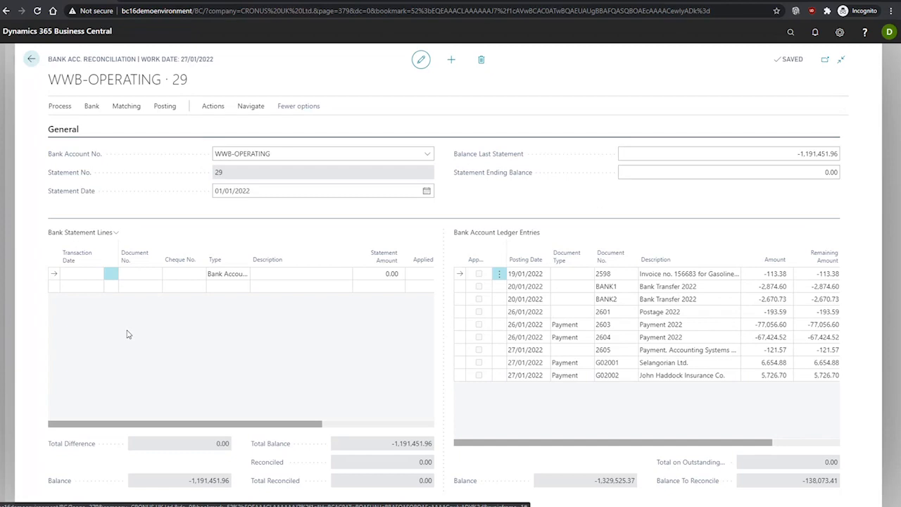
mouse_move(135, 317)
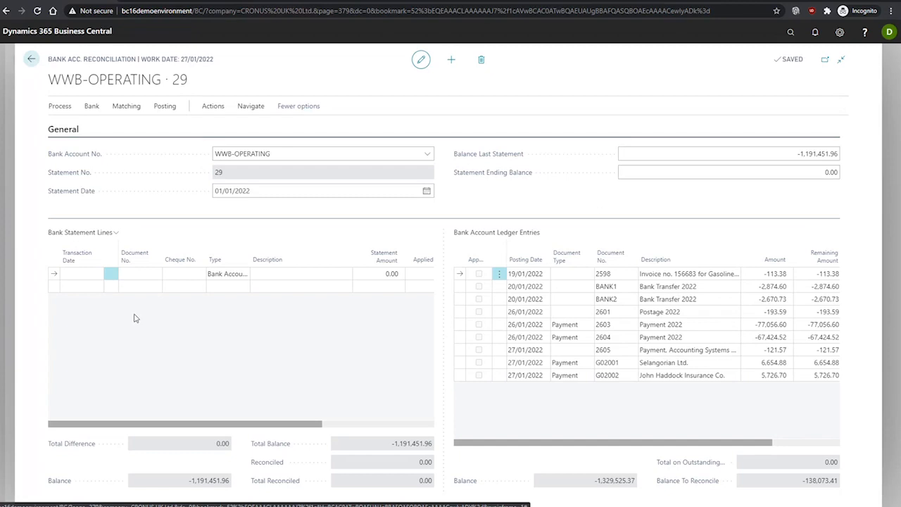
left_click(126, 105)
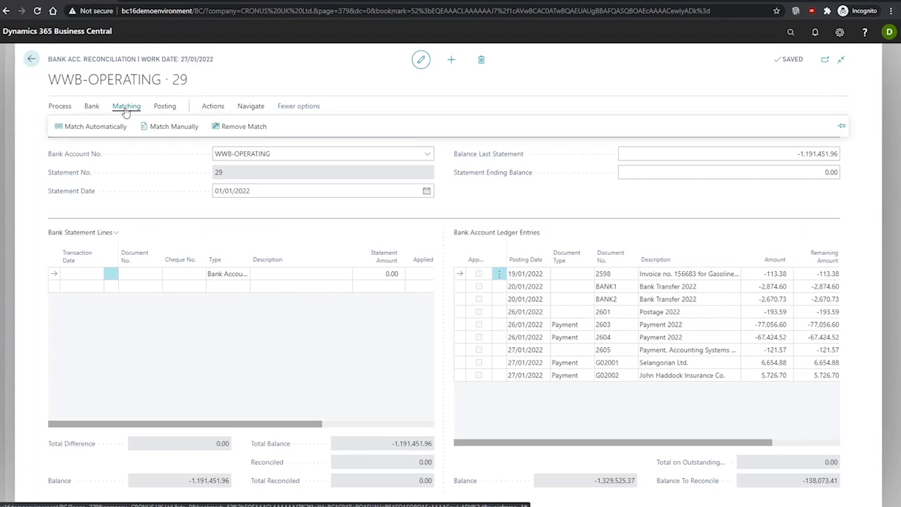
left_click(94, 126)
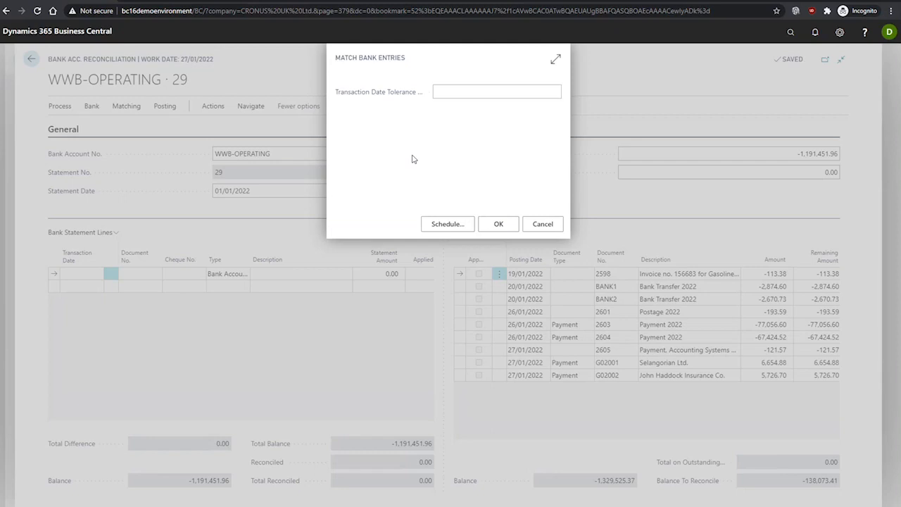
mouse_move(468, 216)
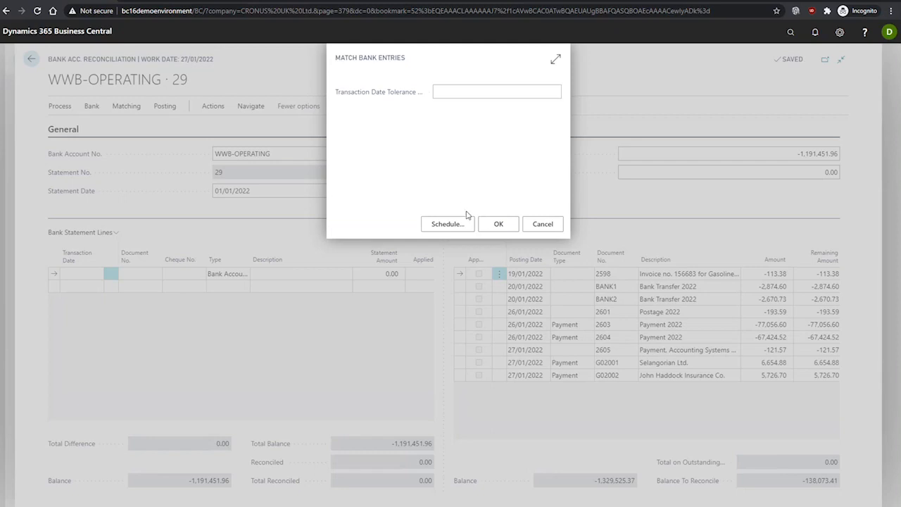
mouse_move(475, 191)
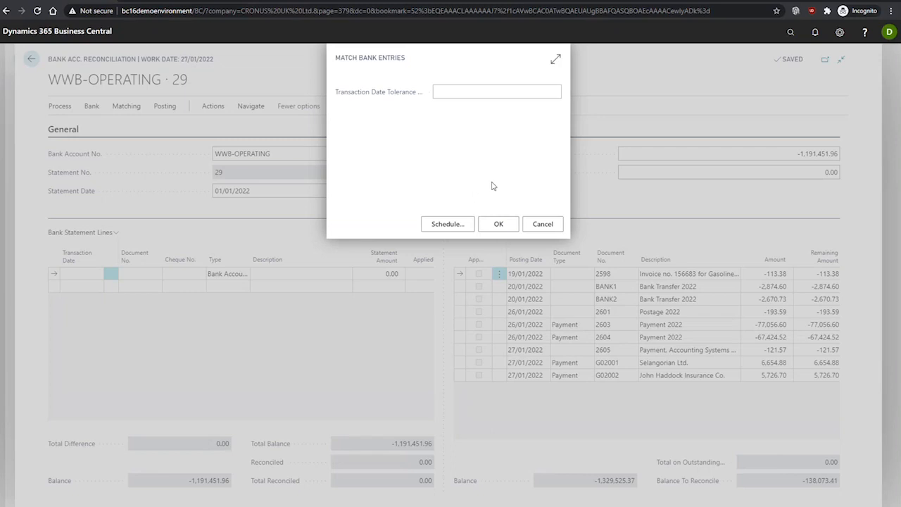
mouse_move(542, 223)
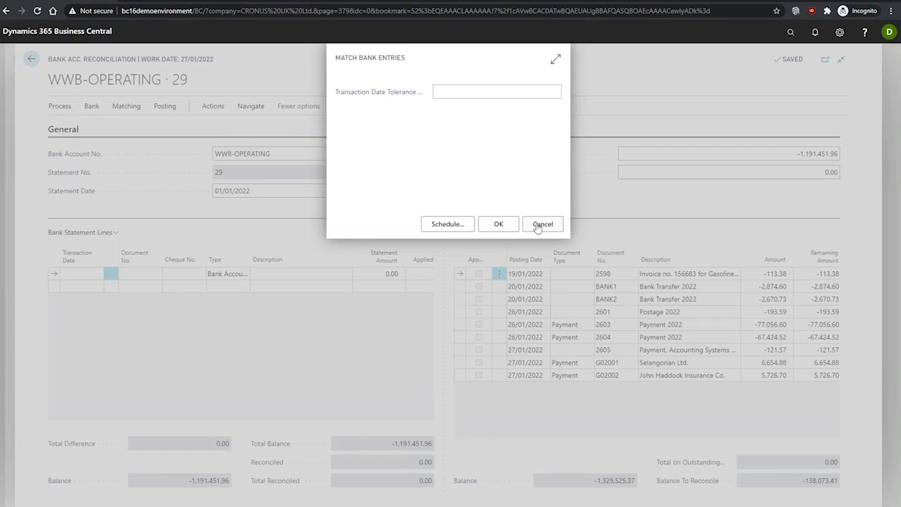
left_click(543, 224)
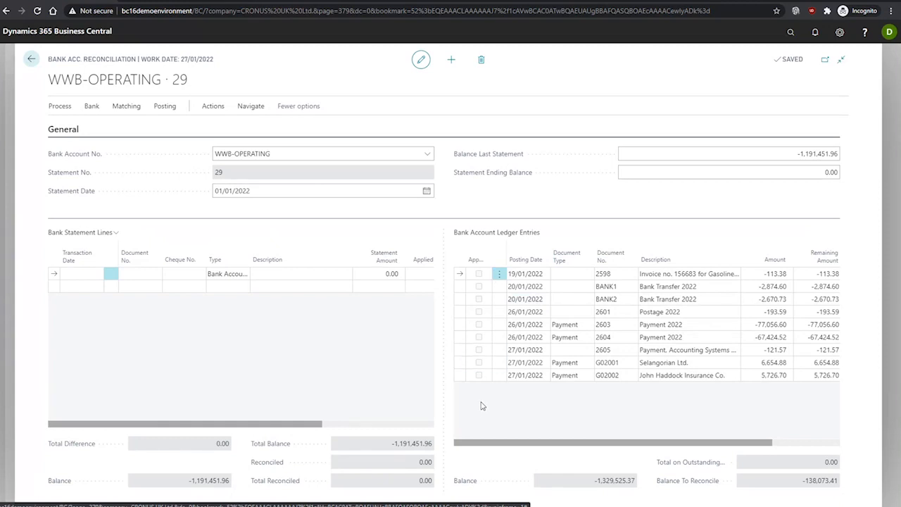
mouse_move(110, 335)
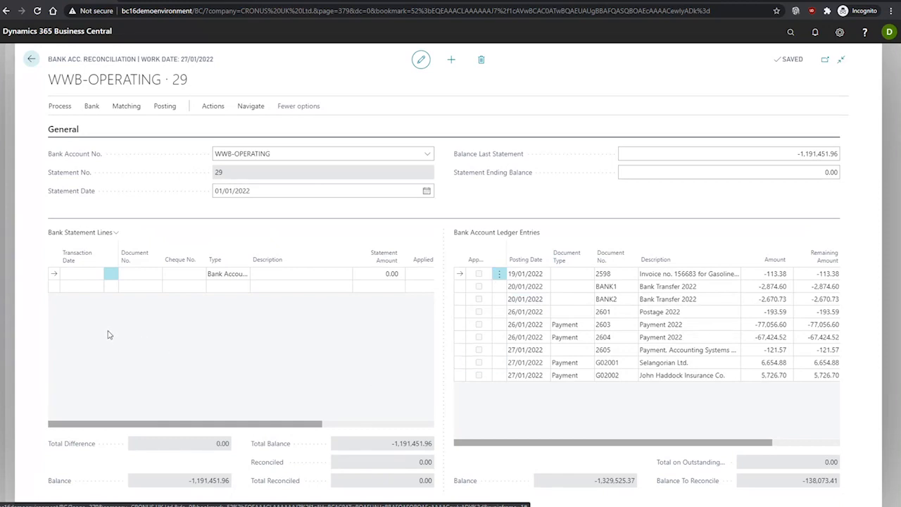
Show the Matching actions for the WWB-OPERATING reconciliation.
left_click(126, 106)
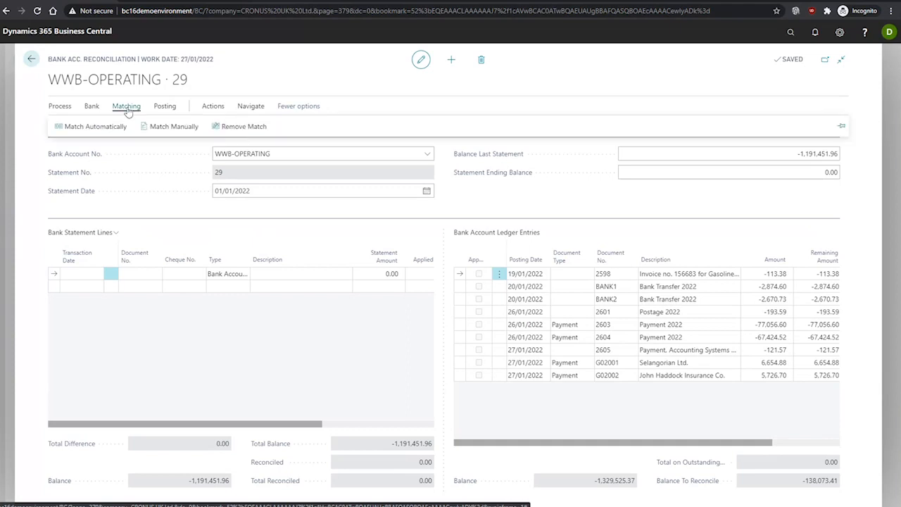